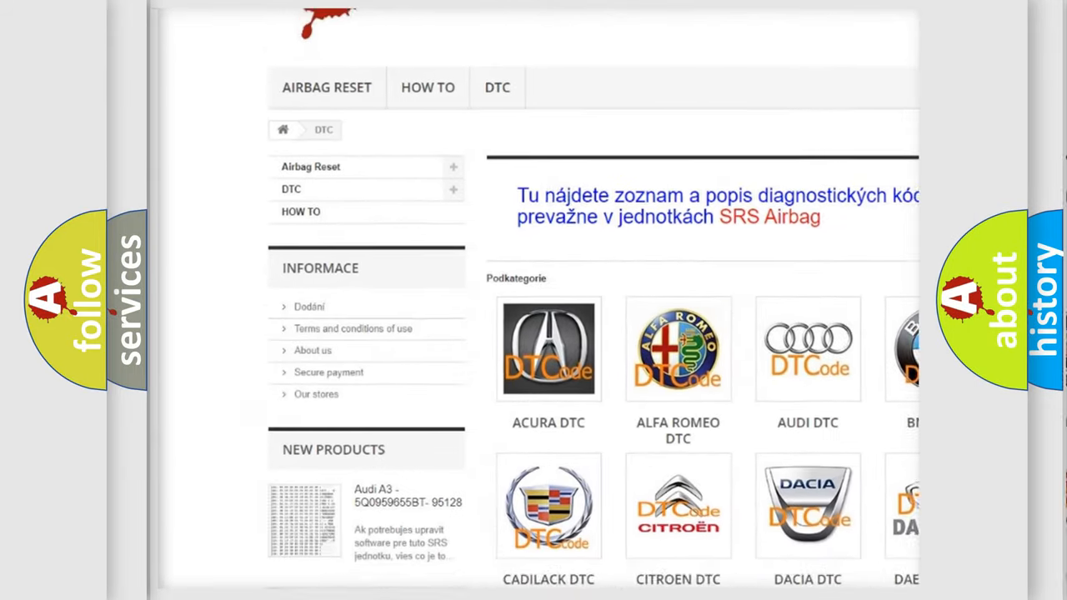
- Scroll the car-brand DTC catalogue to Jeep DTC and view its code list
{"action": "scroll", "scroll_direction": "down", "scroll_amount": 3}
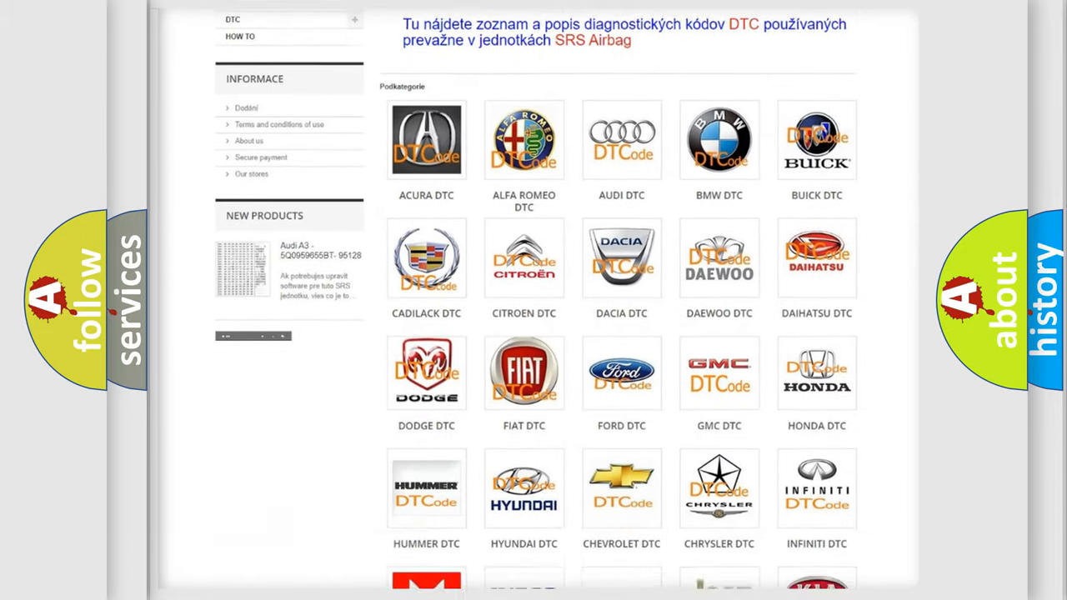
{"action": "scroll", "scroll_direction": "down", "scroll_amount": 3}
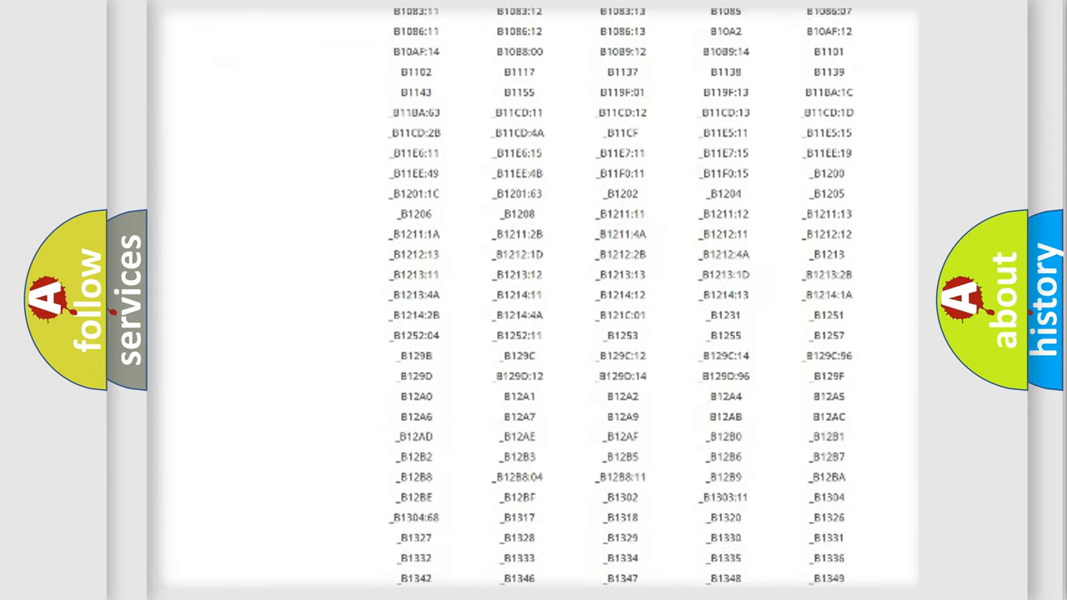
{"action": "scroll", "scroll_direction": "down", "scroll_amount": 3}
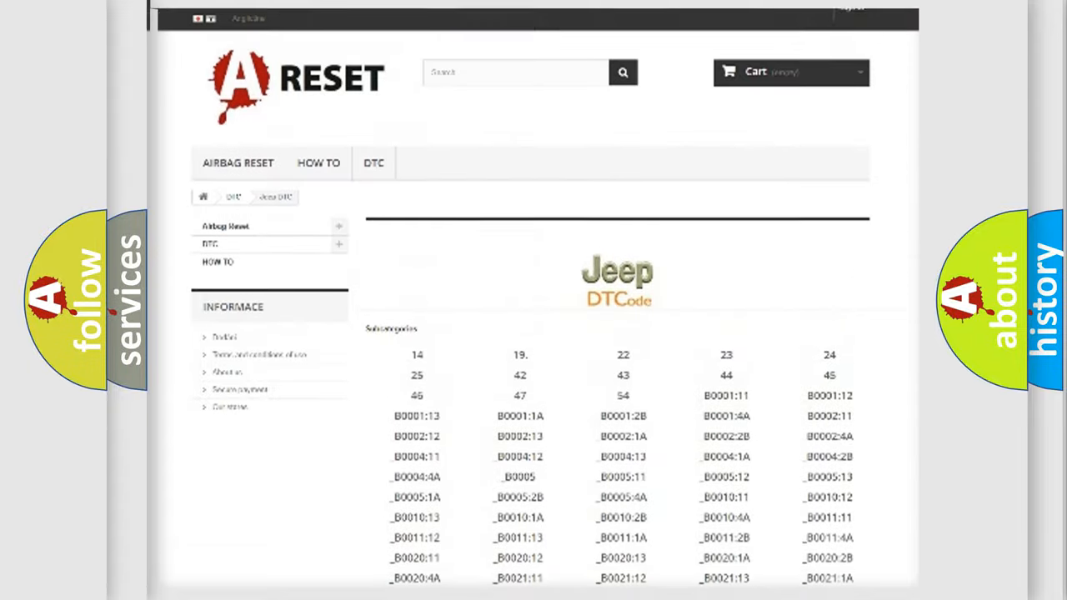
{"action": "scroll", "scroll_direction": "up", "scroll_amount": 3}
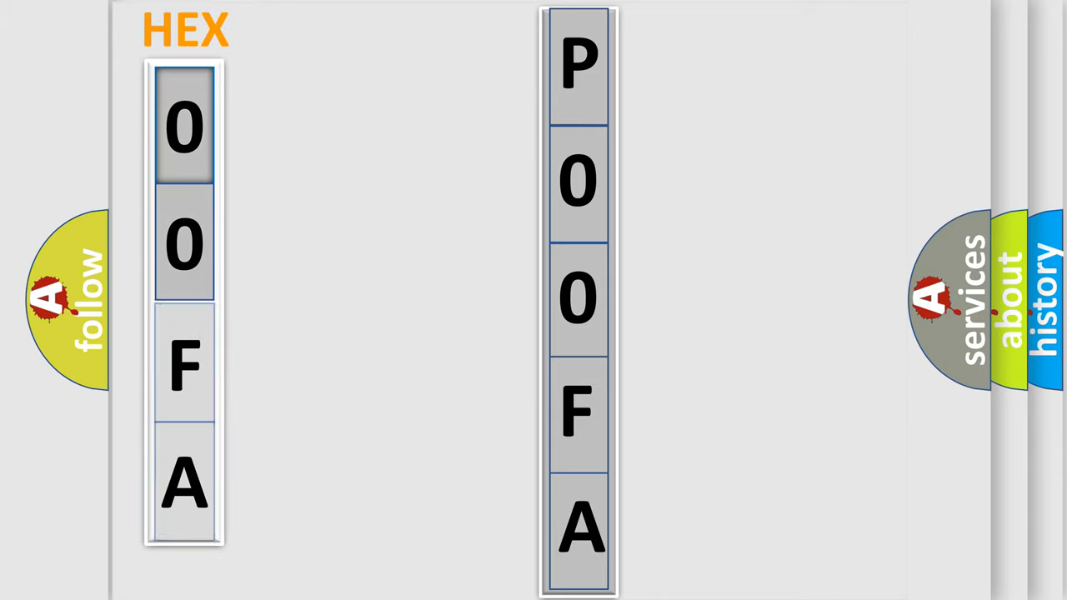
- Advance to the slide spelling P00FA beside its HEX column 0, 0, F, A
{"action": "left_click", "coordinate": [183, 125]}
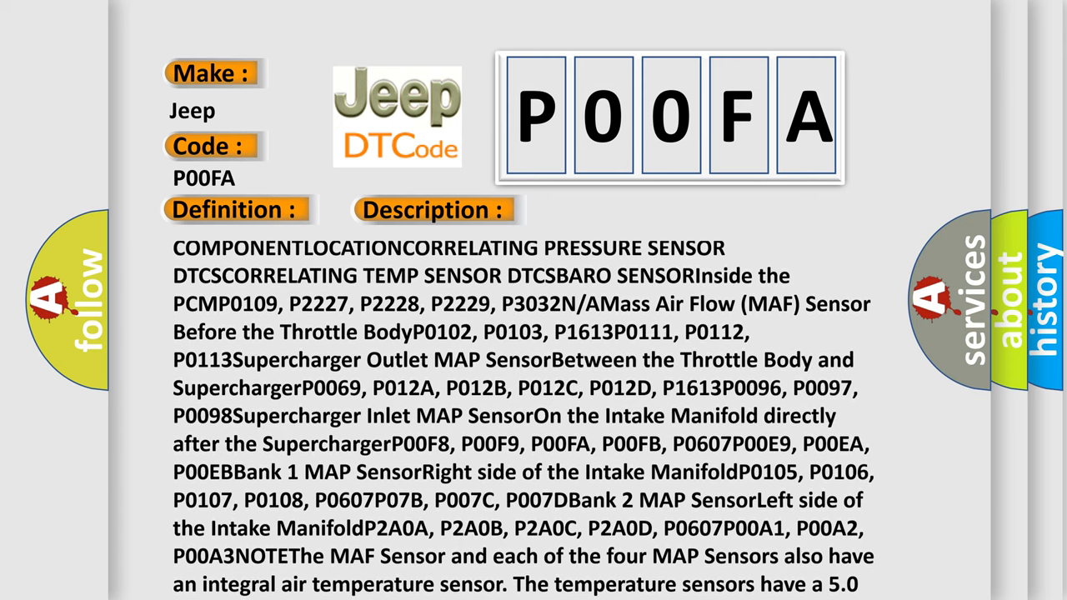
- Scroll the Jeep P00FA card's sensor description toward the MAF/MAP integral temperature sensor note
{"action": "scroll", "scroll_direction": "down", "scroll_amount": 3}
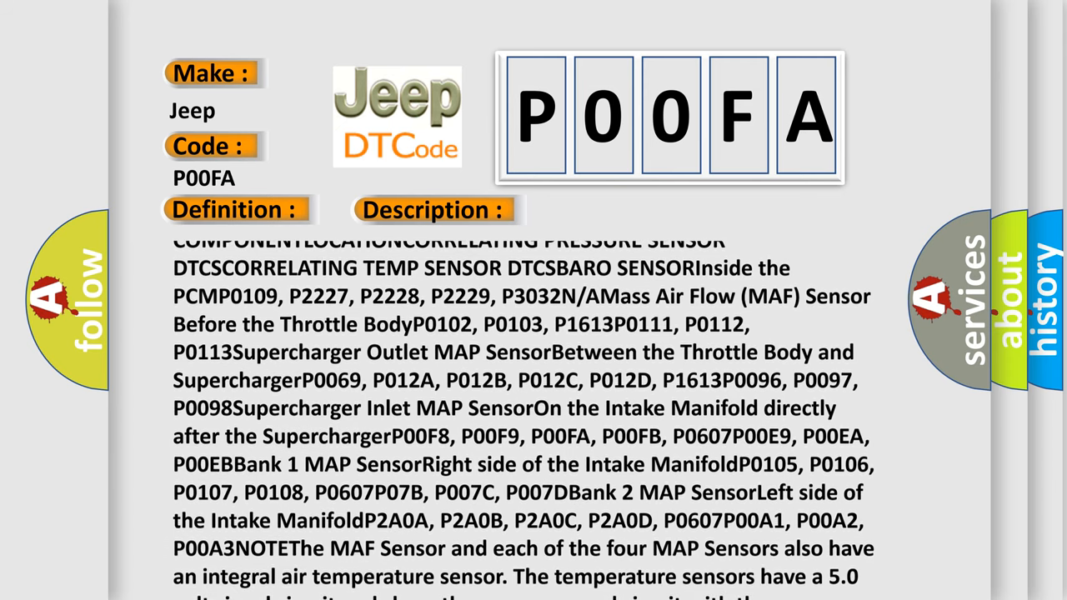
{"action": "scroll", "scroll_direction": "down", "scroll_amount": 3}
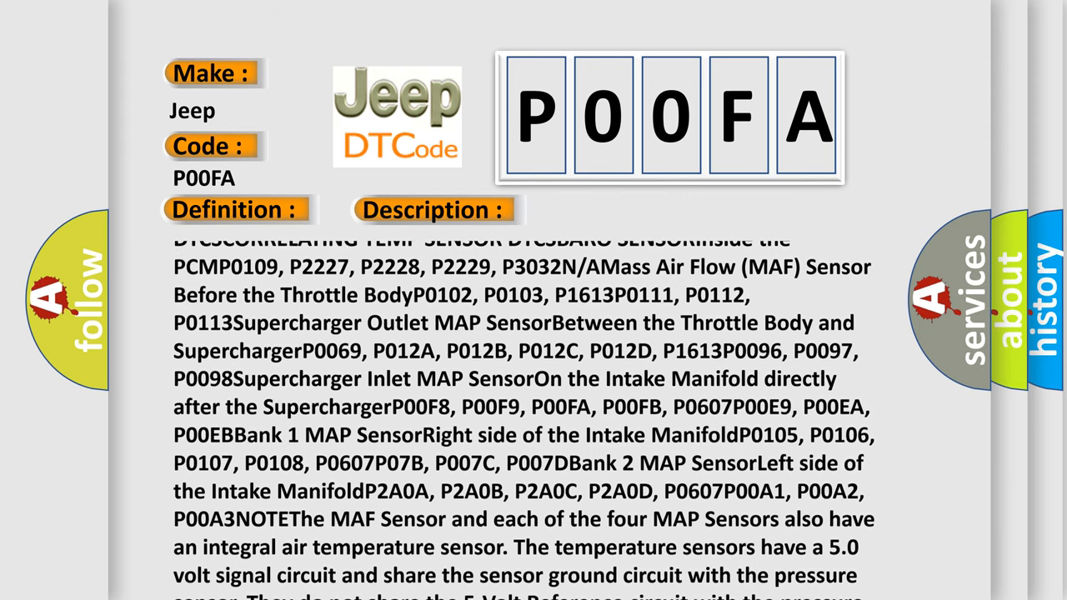
{"action": "scroll", "scroll_direction": "up", "scroll_amount": 3}
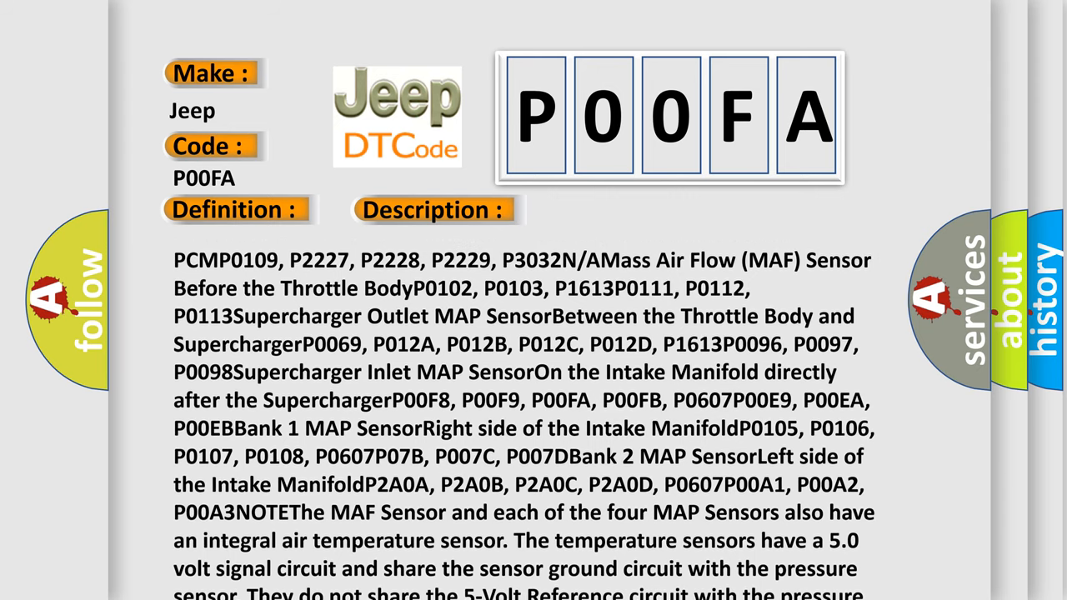
{"action": "scroll", "scroll_direction": "down", "scroll_amount": 3}
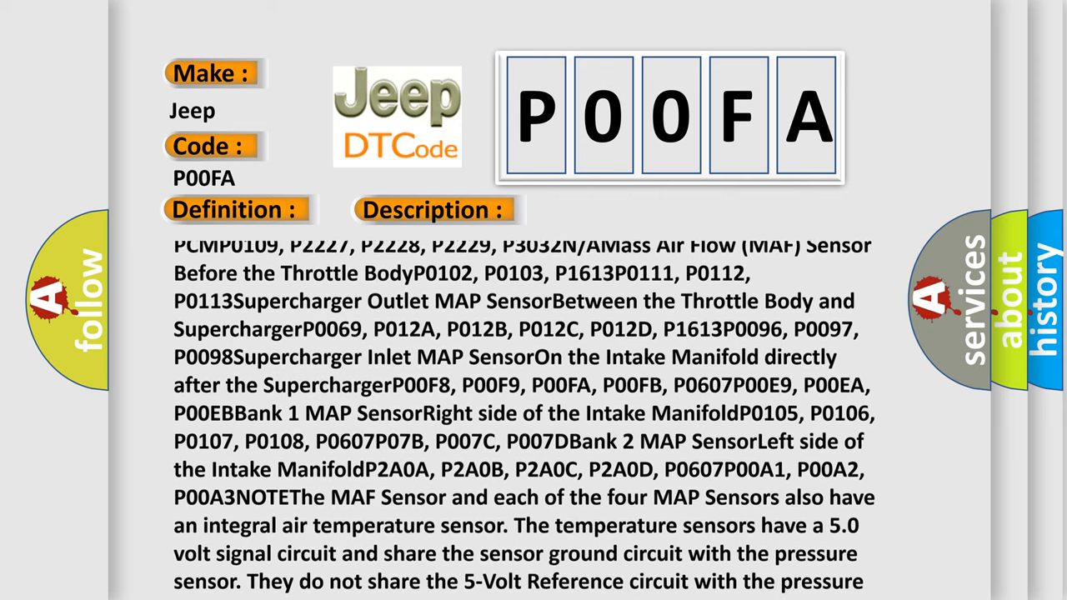
{"action": "scroll", "scroll_direction": "down", "scroll_amount": 3}
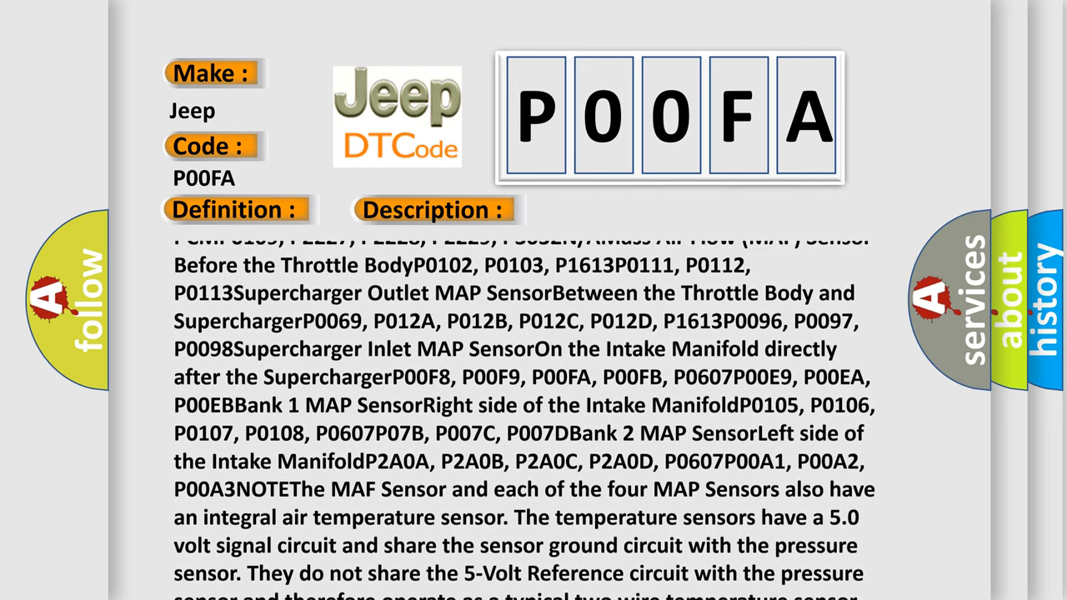
{"action": "scroll", "scroll_direction": "up", "scroll_amount": 3}
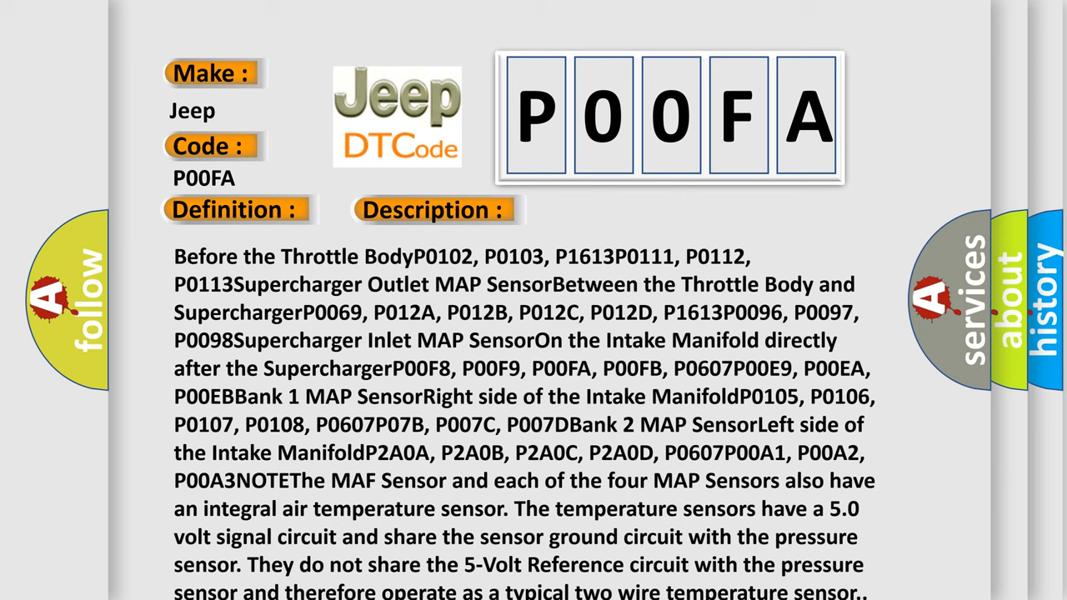
{"action": "scroll", "scroll_direction": "down", "scroll_amount": 3}
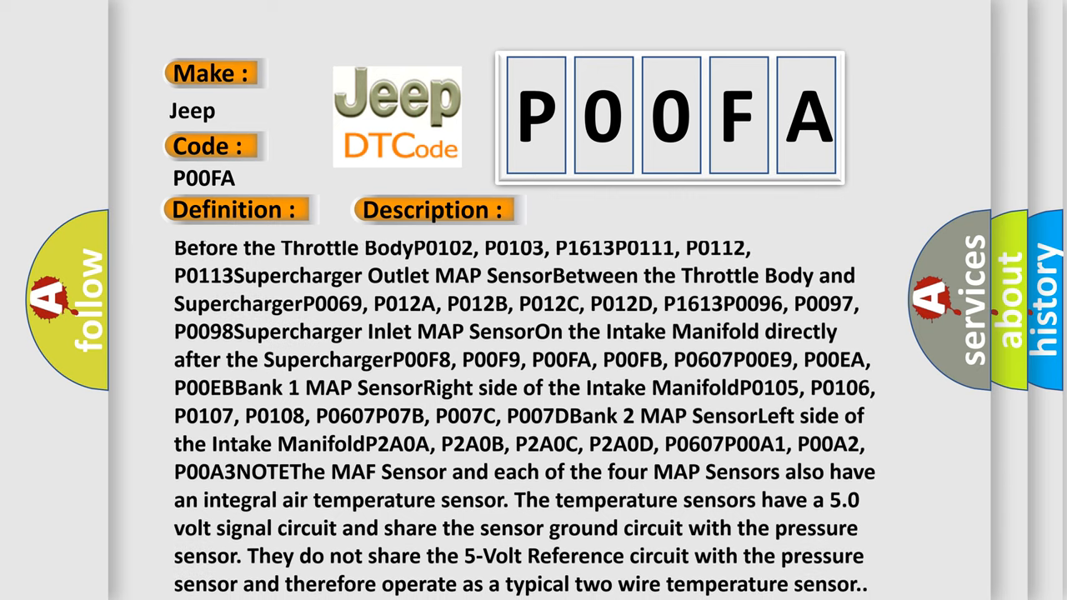
{"action": "scroll", "scroll_direction": "down", "scroll_amount": 3}
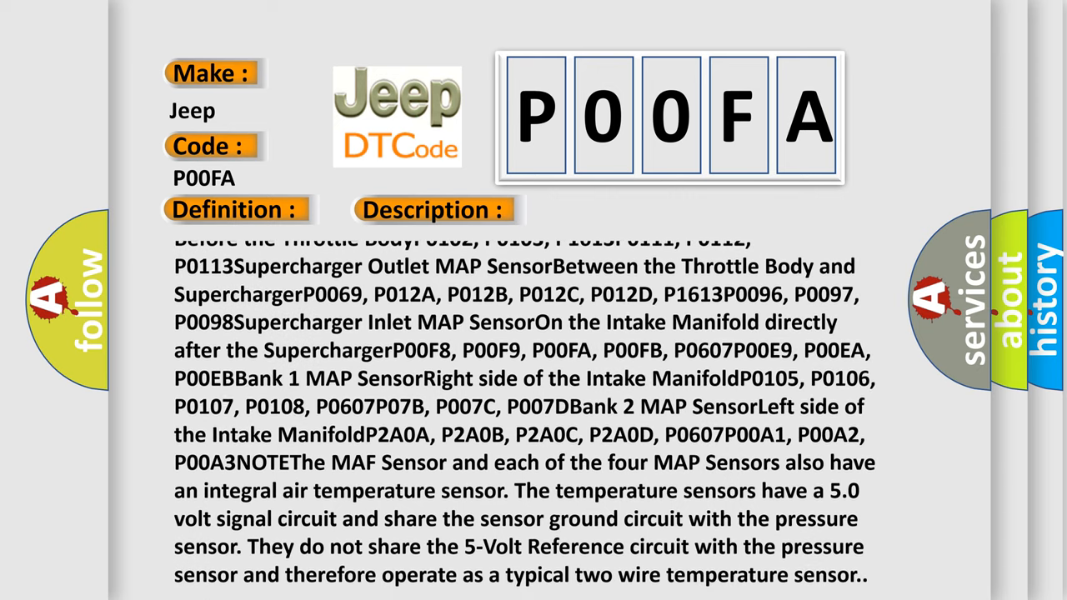
{"action": "scroll", "scroll_direction": "up", "scroll_amount": 3}
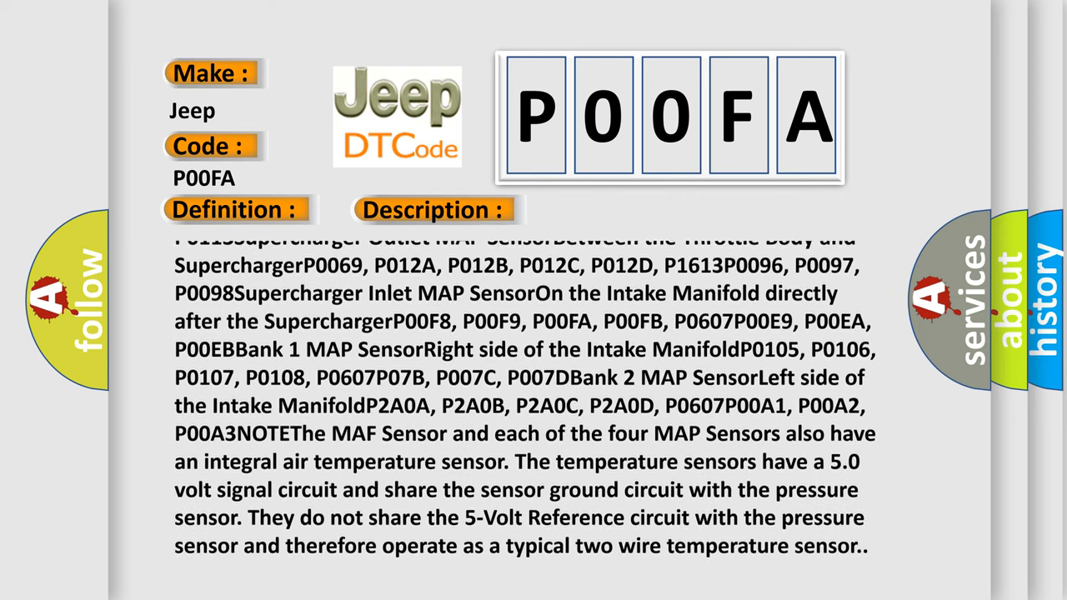
{"action": "scroll", "scroll_direction": "up", "scroll_amount": 3}
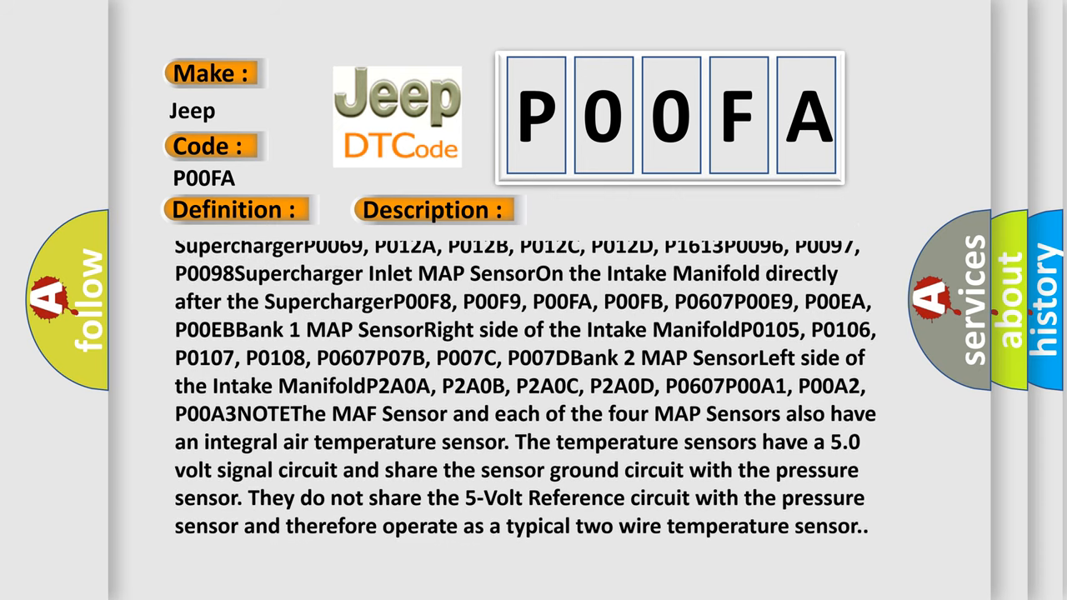
- Scroll the P00FA description to its closing note on two-wire temperature sensors
{"action": "scroll", "scroll_direction": "down", "scroll_amount": 3}
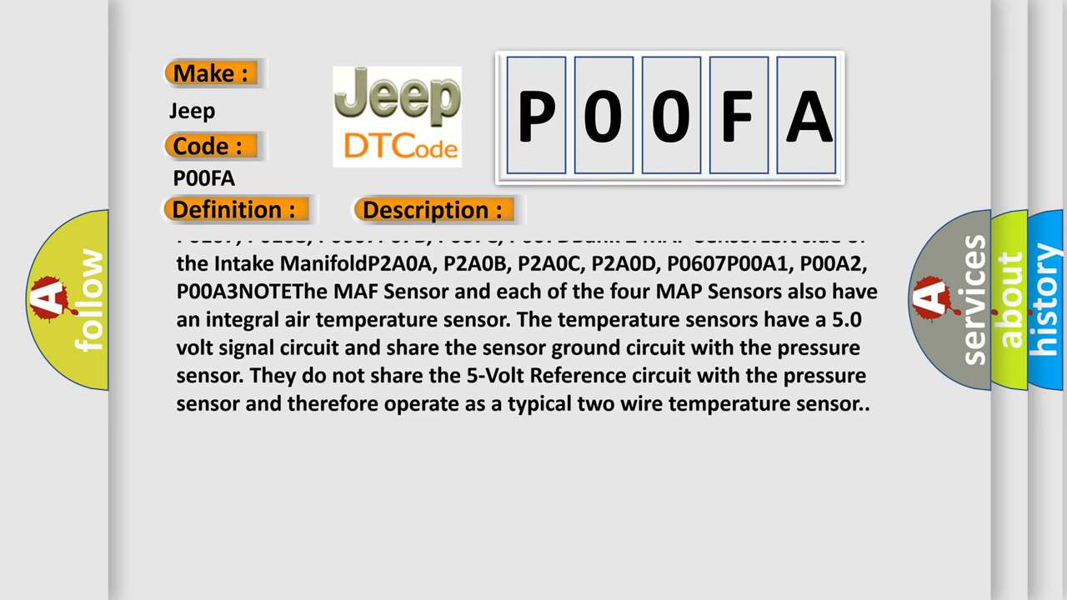
{"action": "scroll", "scroll_direction": "up", "scroll_amount": 3}
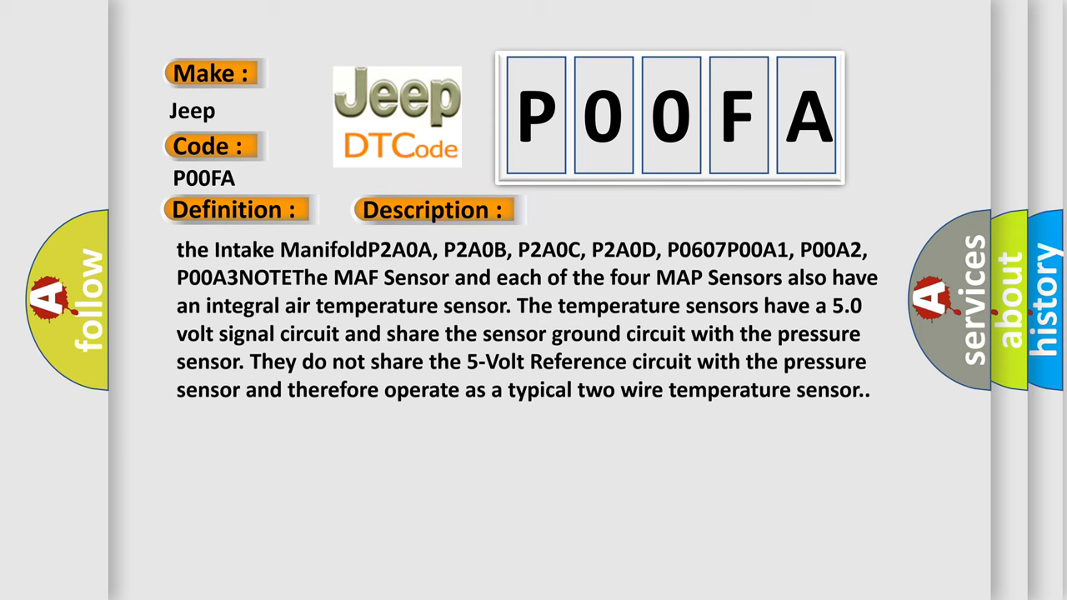